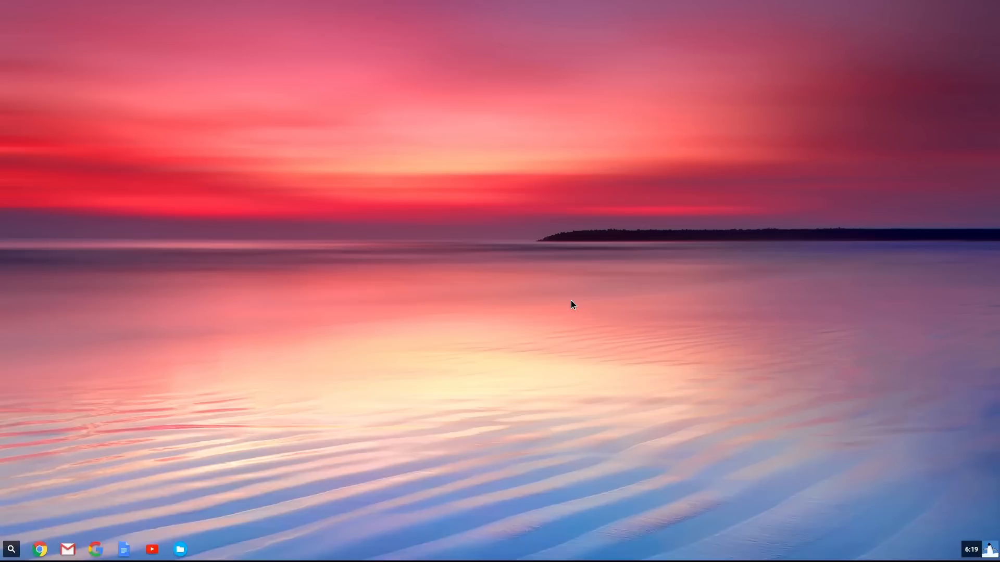
Step: Open the Chrome OS app launcher from the shelf
left_click(11, 548)
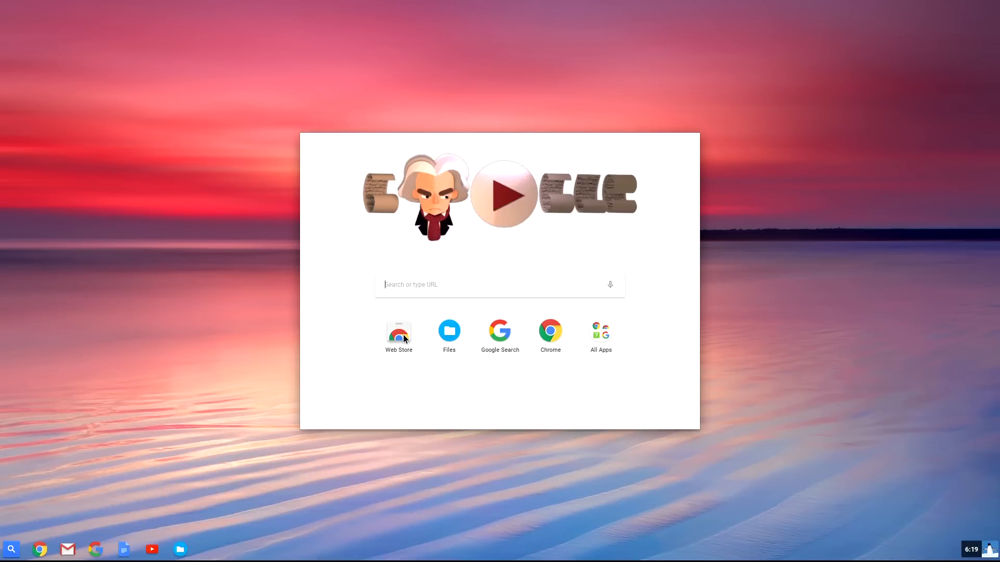
Step: Search the Chrome Web Store for 'vlc' and open VideoLAN's VLC app page
left_click(398, 331)
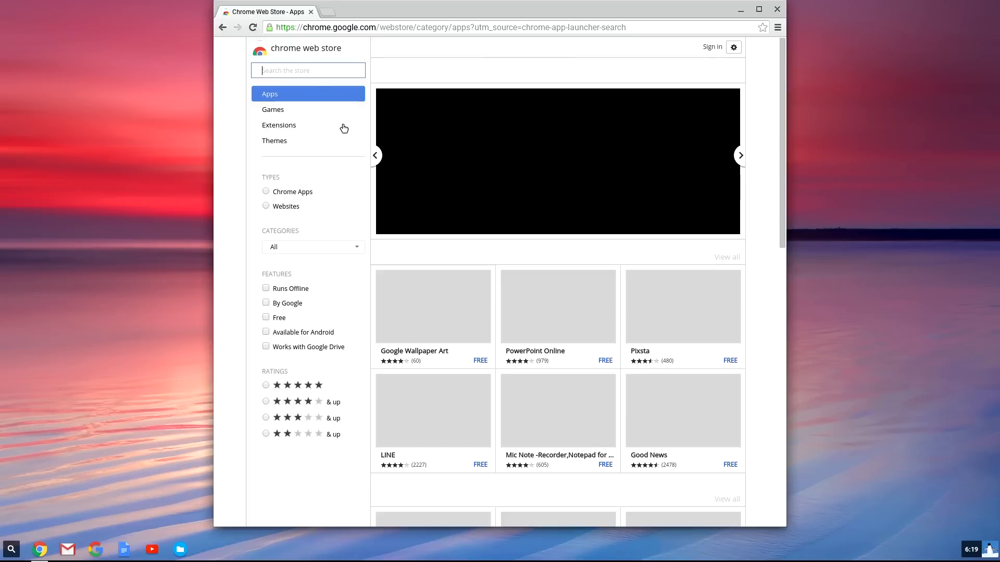
type("vlc")
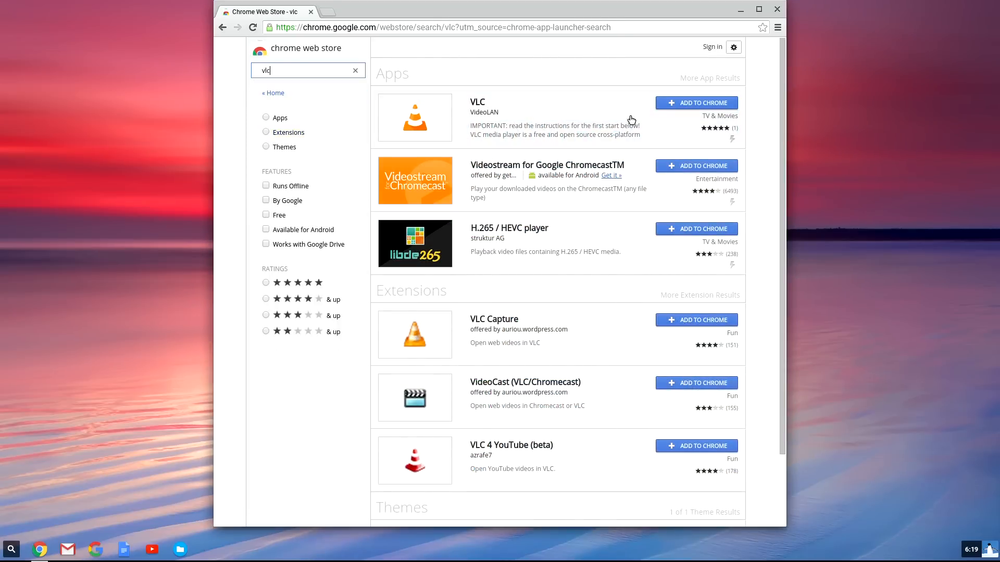
left_click(477, 102)
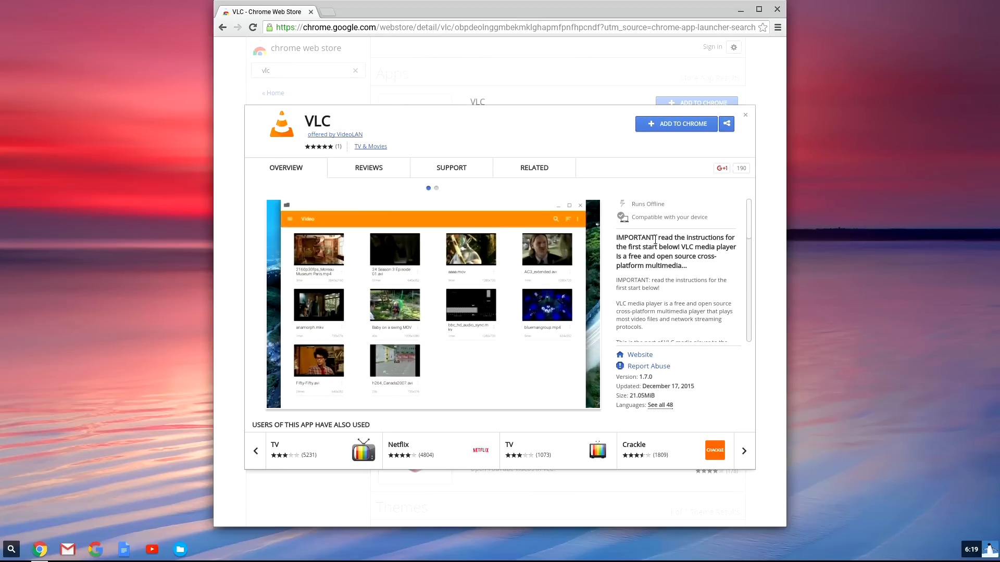
mouse_move(681, 205)
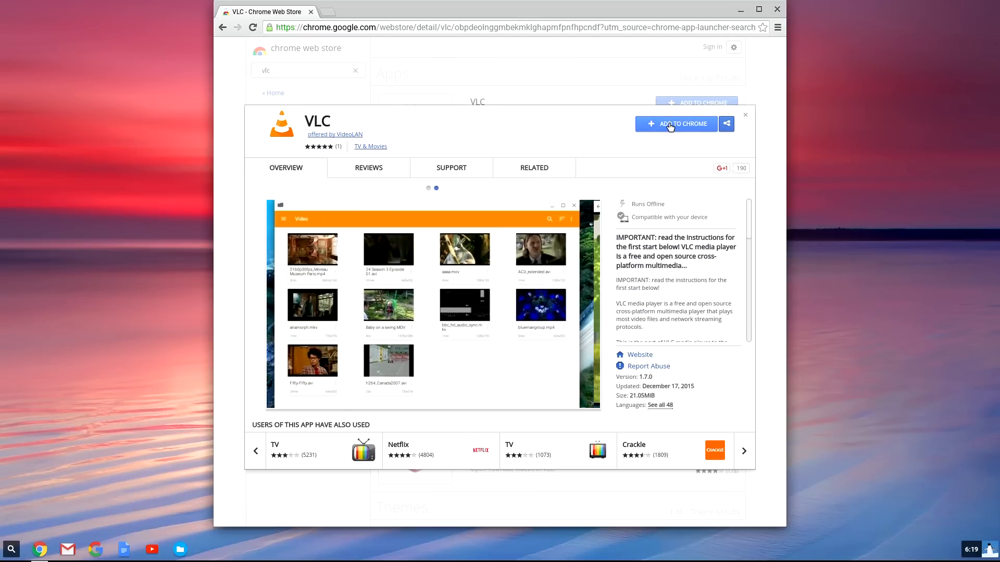
Step: Add VLC to Chrome and confirm with Add app
left_click(675, 124)
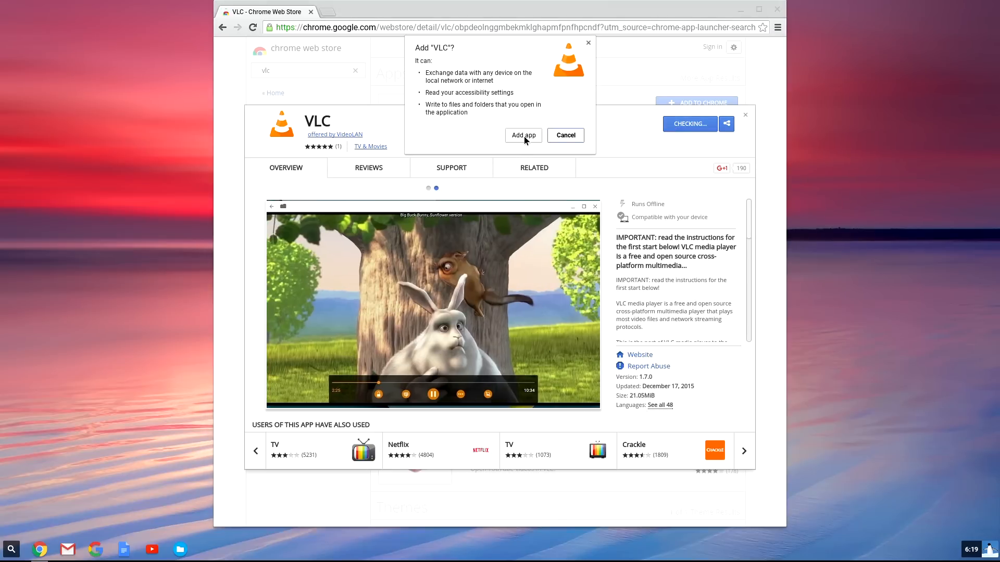
left_click(523, 135)
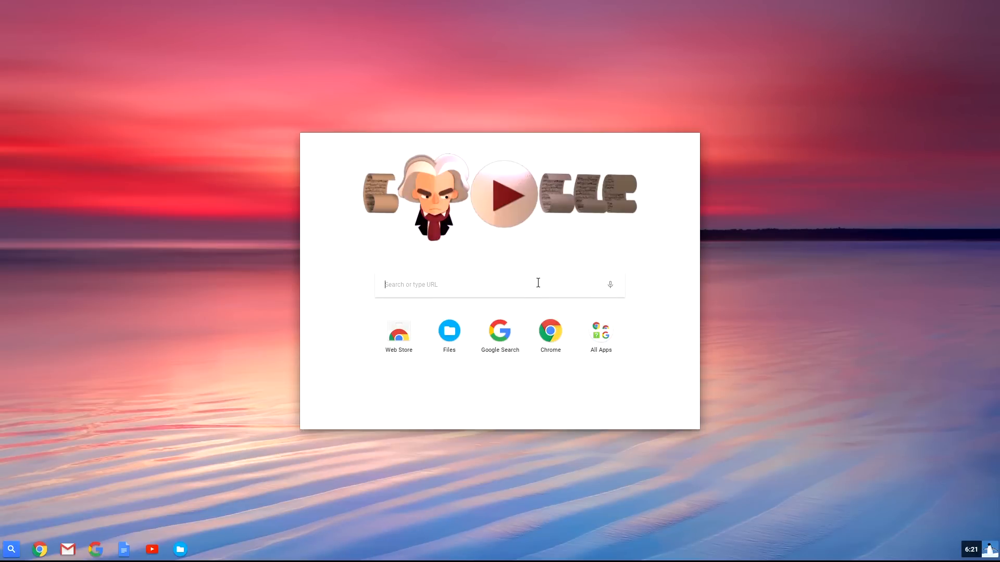
Step: Find VLC via launcher search, pin it to the shelf, and launch it
type("vlc")
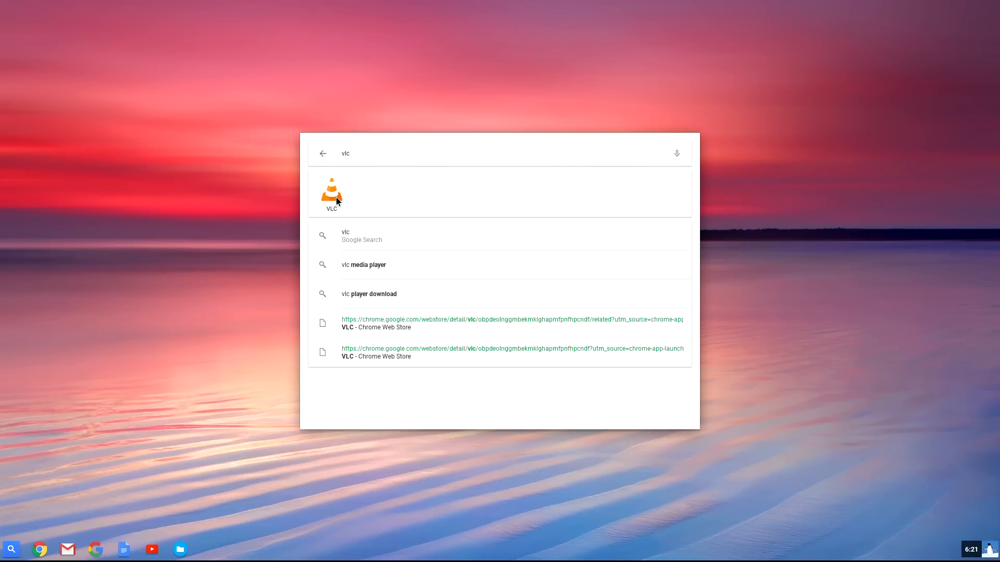
right_click(331, 194)
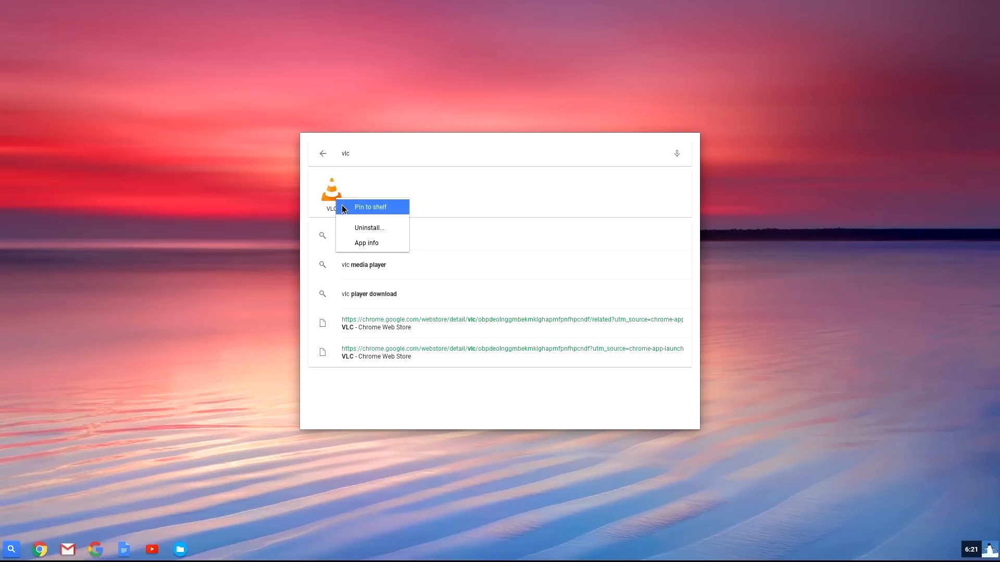
left_click(369, 207)
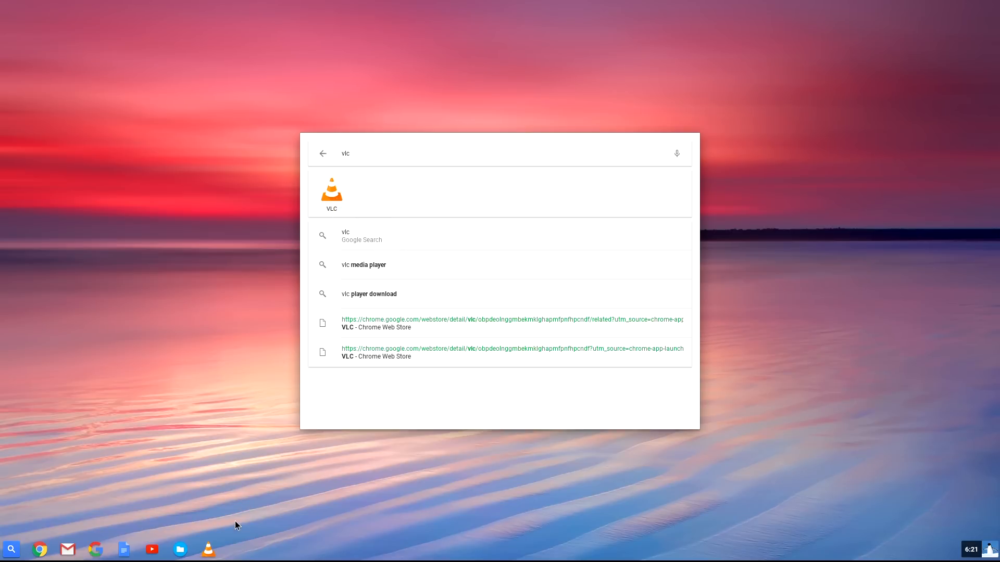
left_click(332, 191)
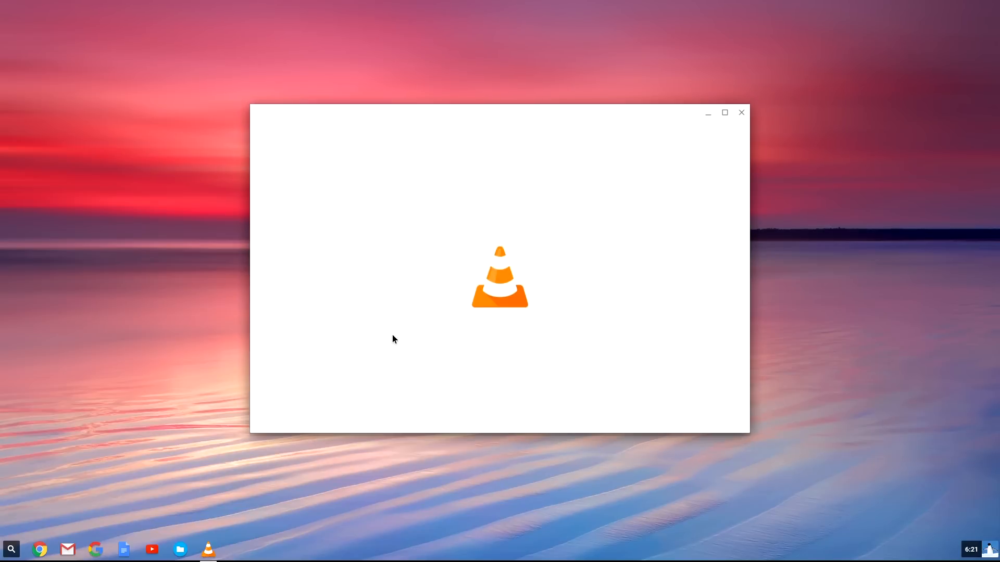
mouse_move(407, 311)
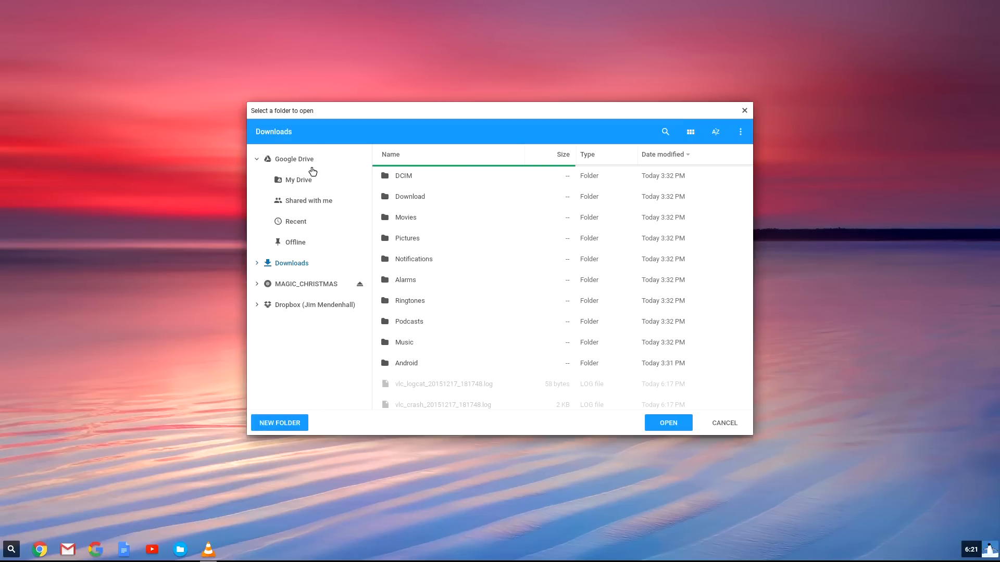
Step: Grant VLC the Downloads folder and open big_buck_bunny_1080p_stereo.avi
left_click(306, 284)
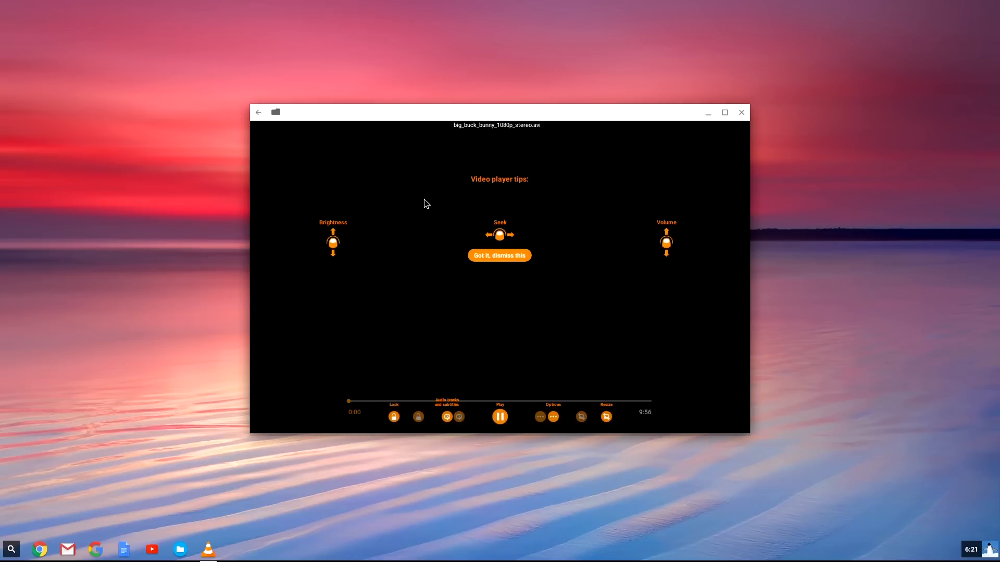
Step: Dismiss the player tips and show the Select a file to open dialog
left_click(500, 255)
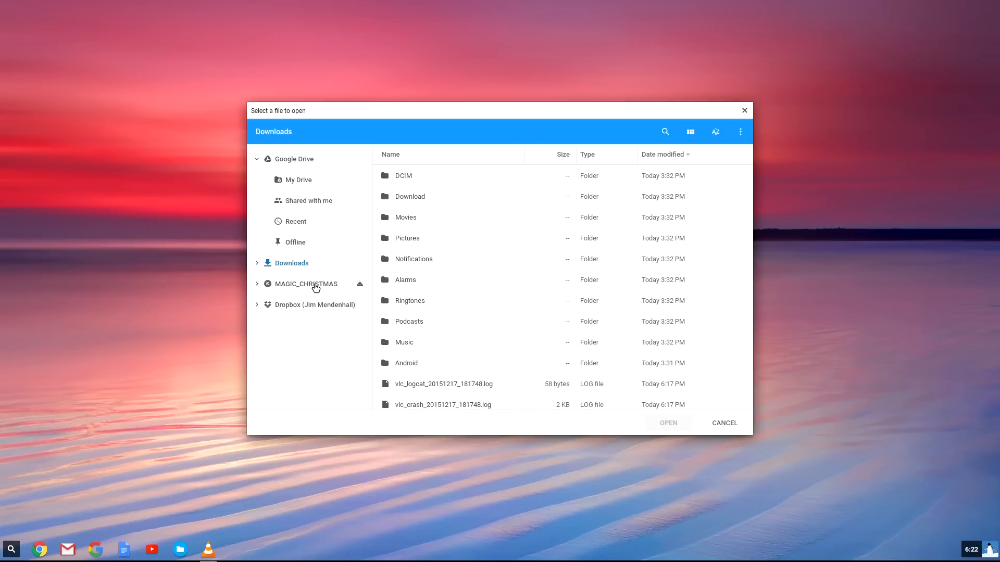
Step: Open the DVD cartoon video from the MAGIC_CHRISTMAS disc
left_click(305, 284)
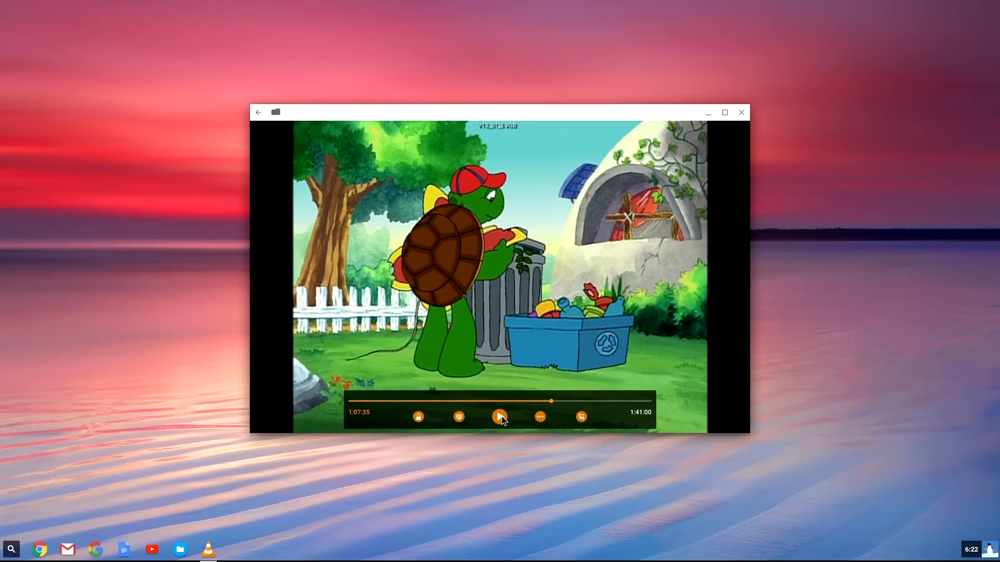
Step: Pause the cartoon at 1:07:35 of 1:41:00
left_click(500, 417)
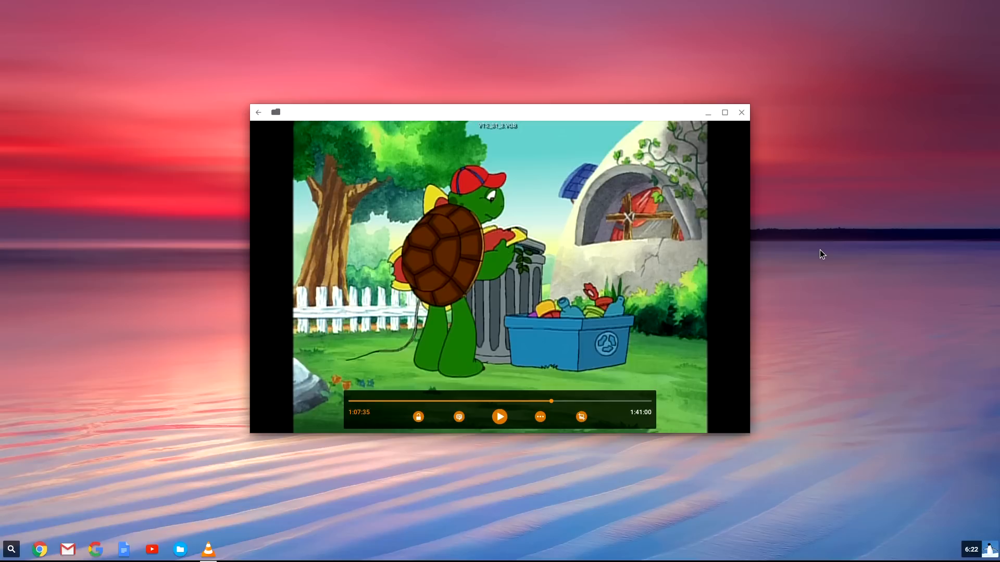
mouse_move(820, 253)
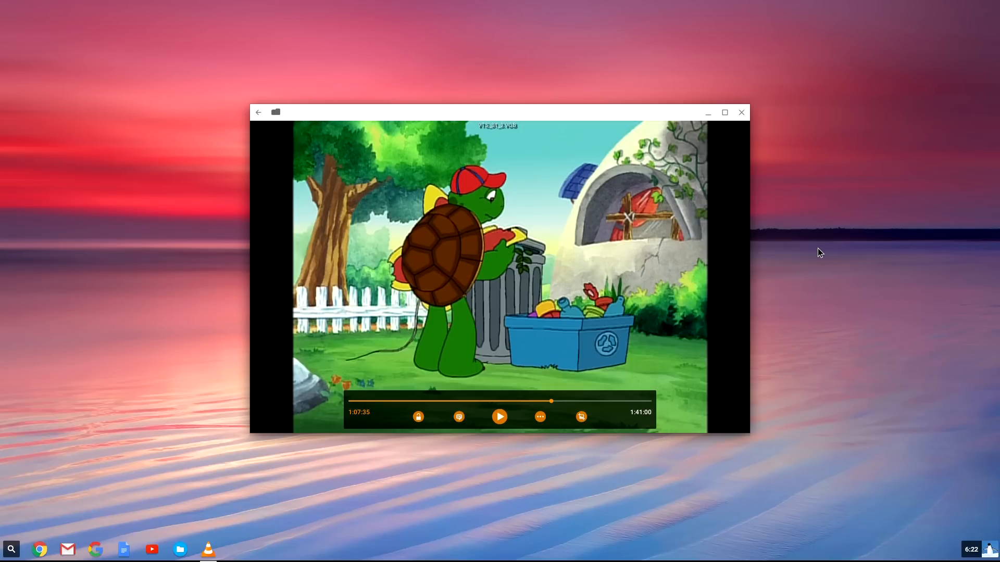
mouse_move(778, 133)
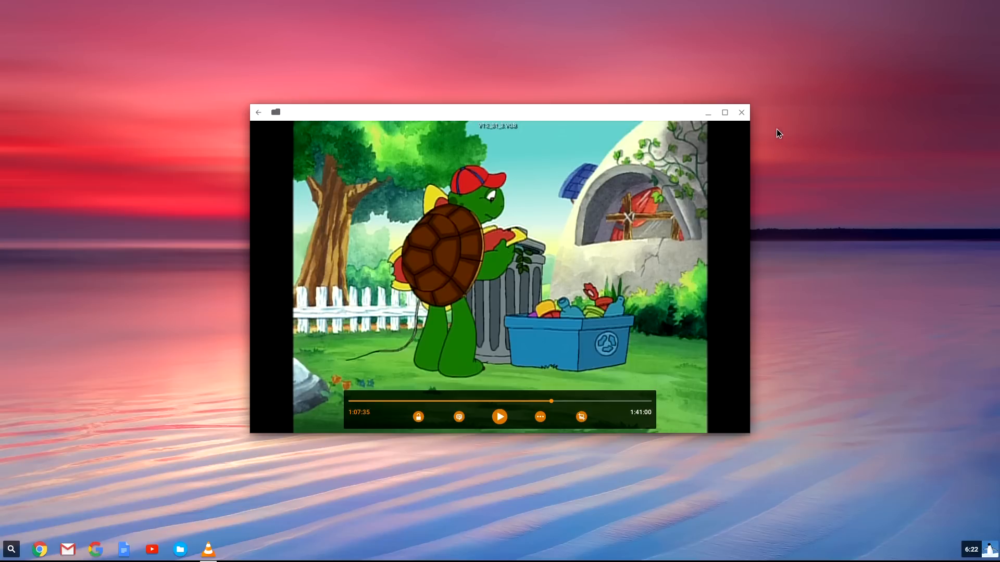